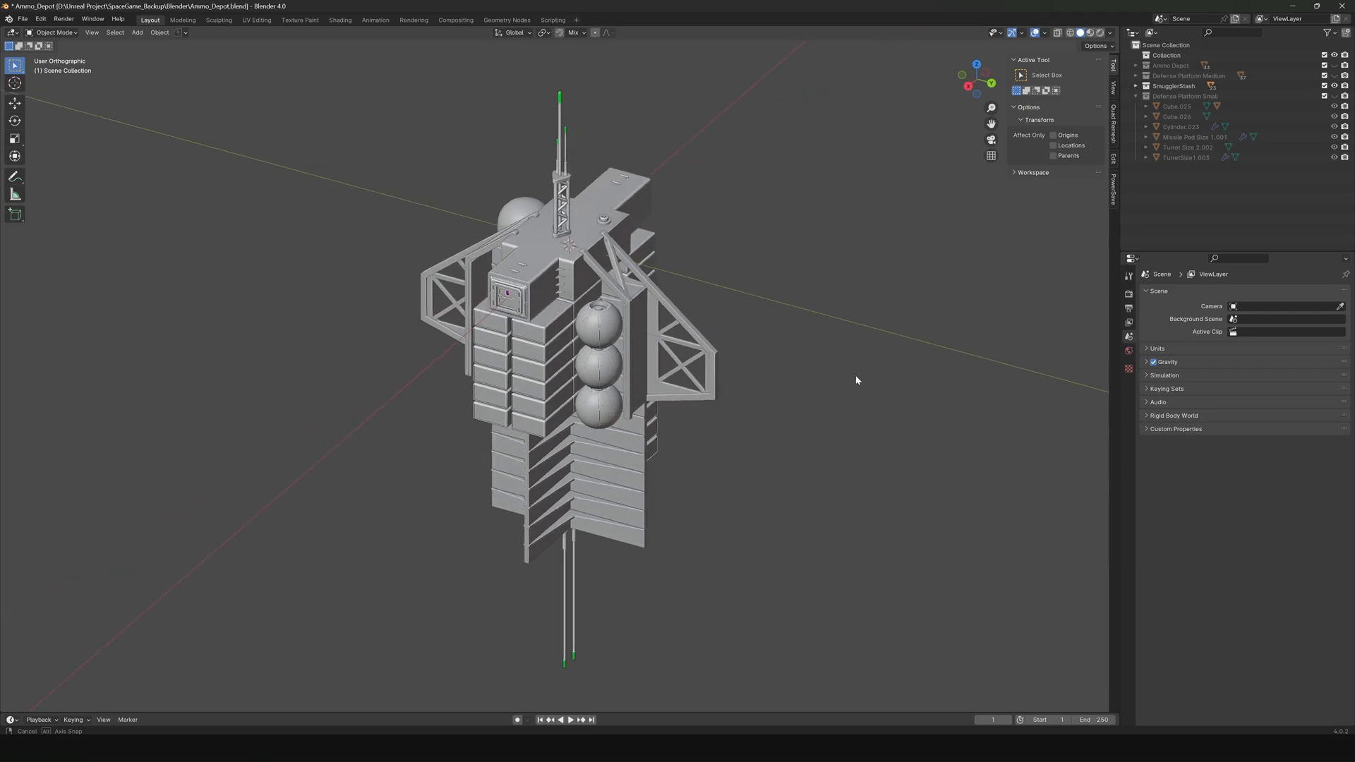
# Step: Show the Layer Parameters tab of the MI_Cargo_S1A material instance
pyautogui.moveTo(857, 381); pyautogui.dragTo(220, 544)
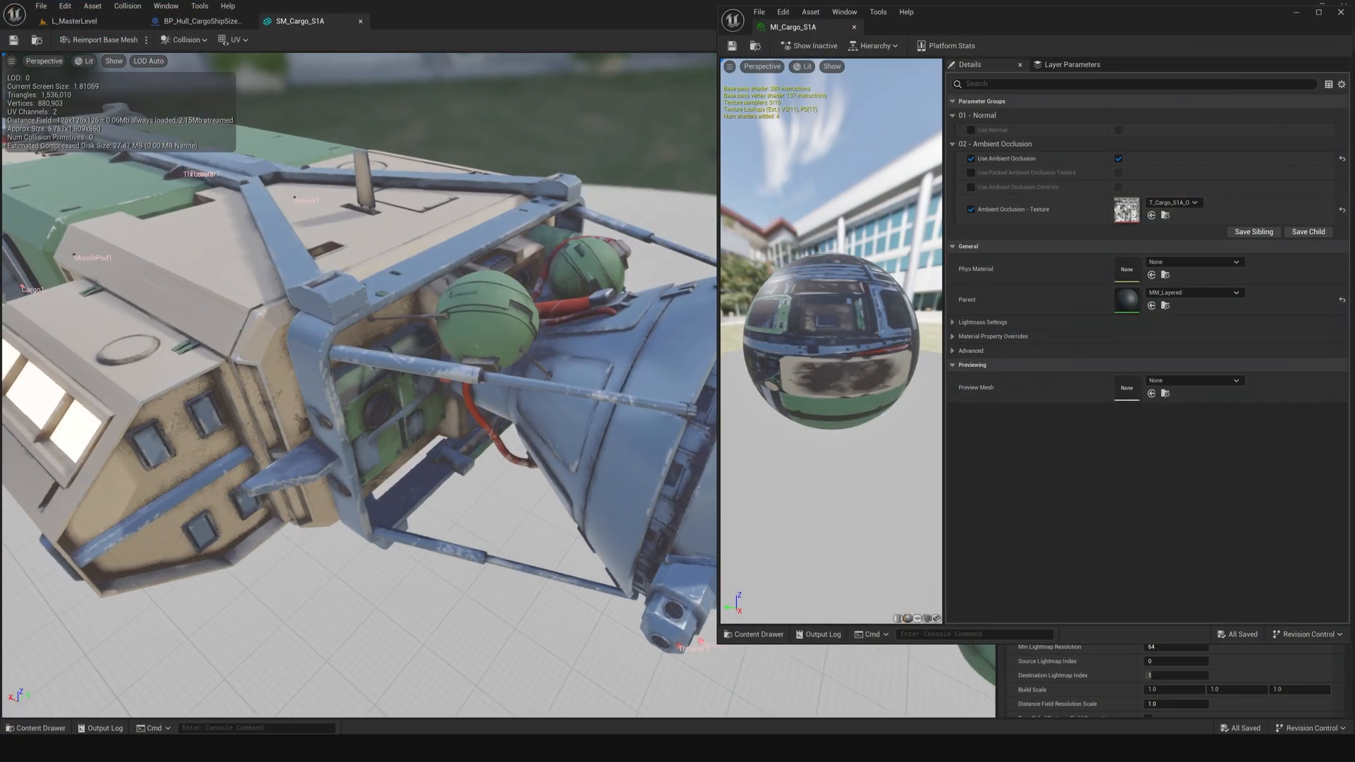
pyautogui.click(1071, 65)
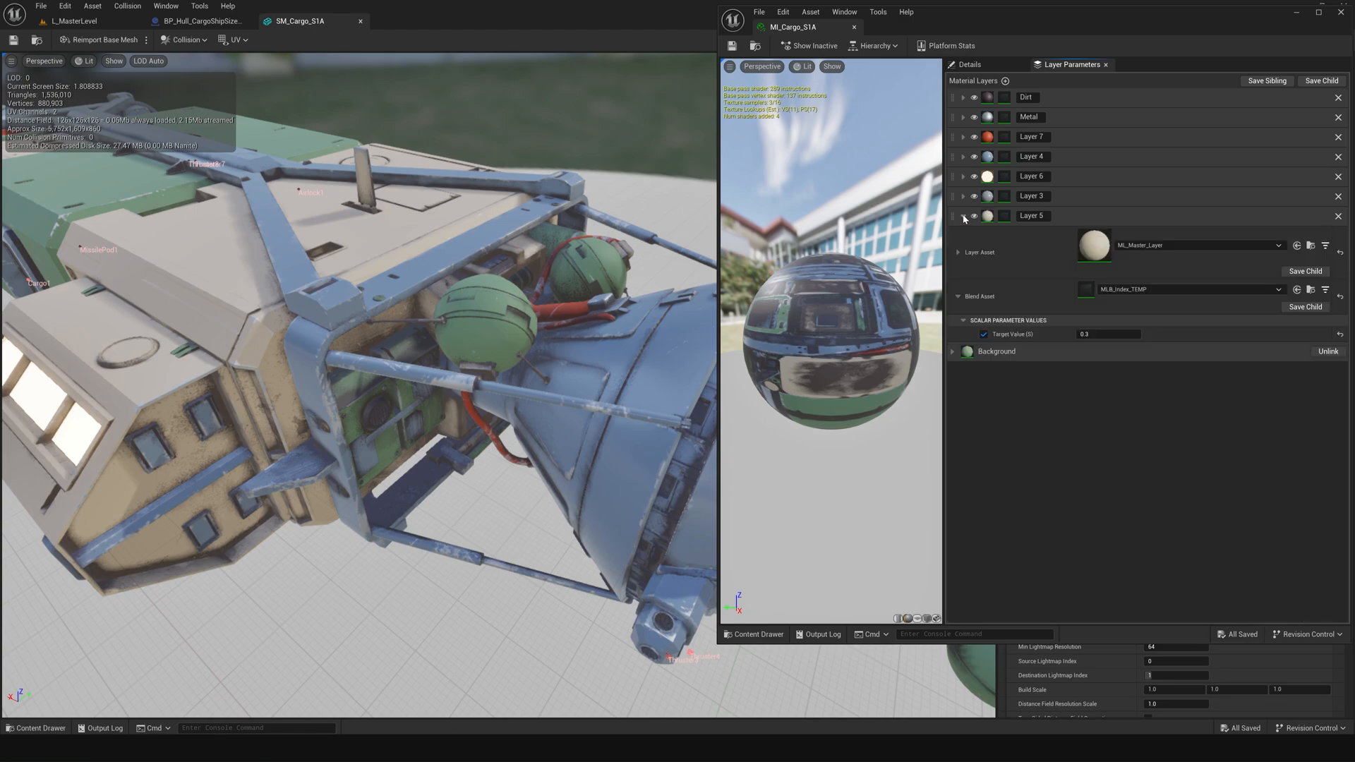
# Step: Expand Layer 5's asset and set its blend Target Value to -0.97585 for magenta panels
pyautogui.click(958, 251)
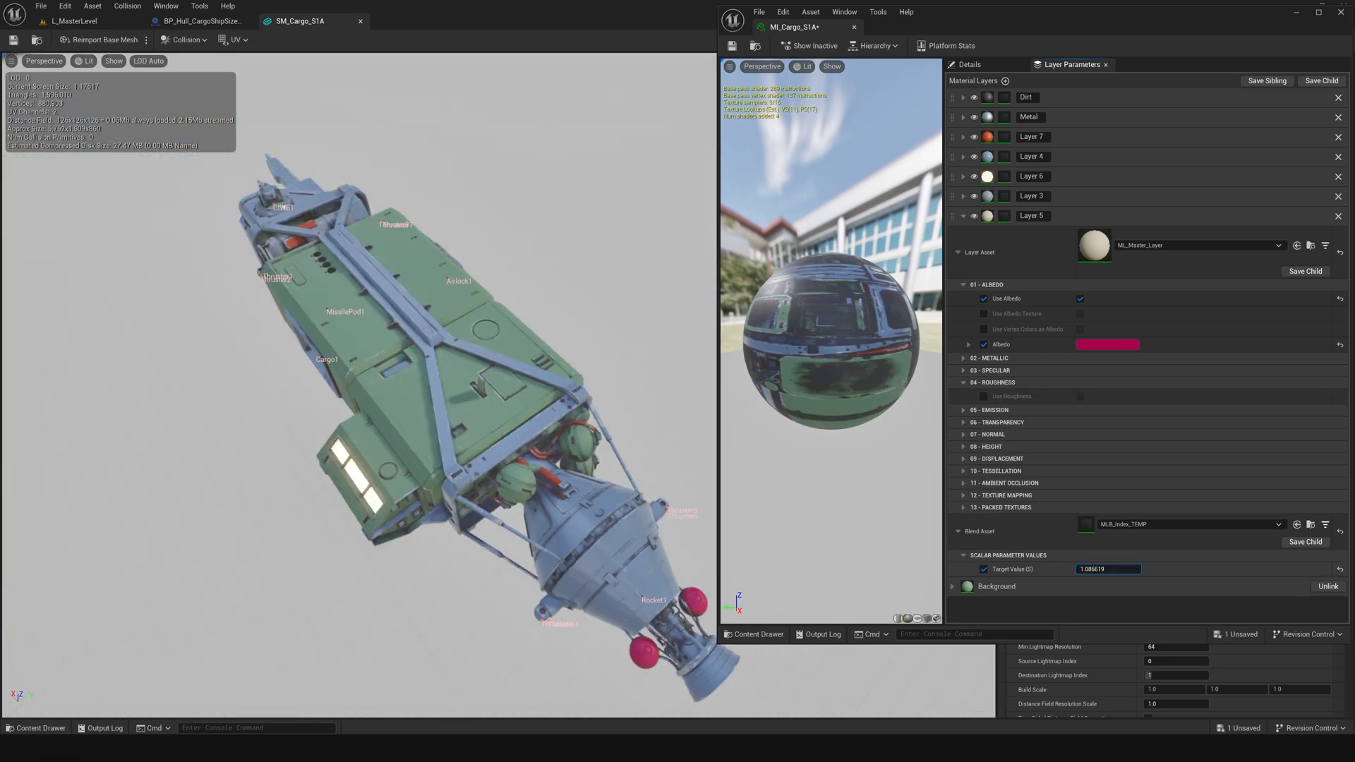
pyautogui.write('-0.97585')
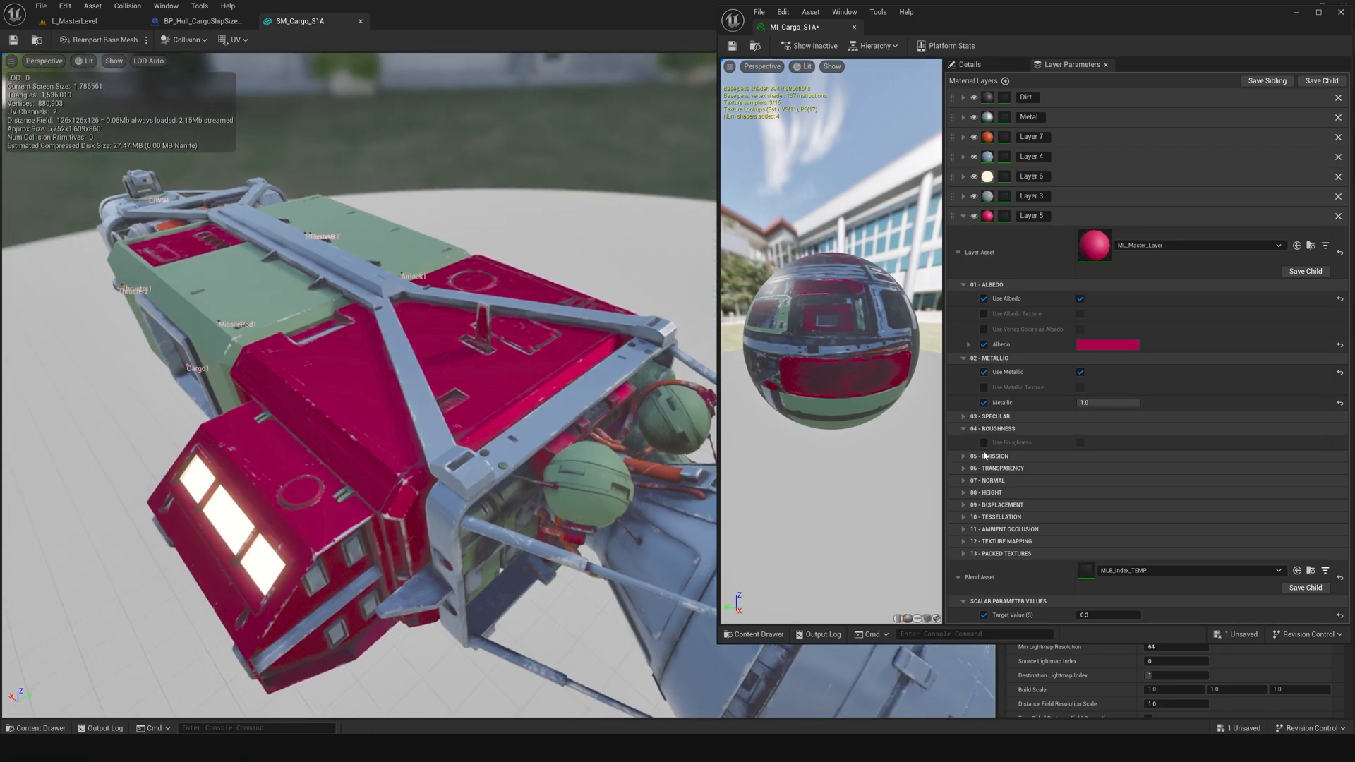
pyautogui.click(963, 429)
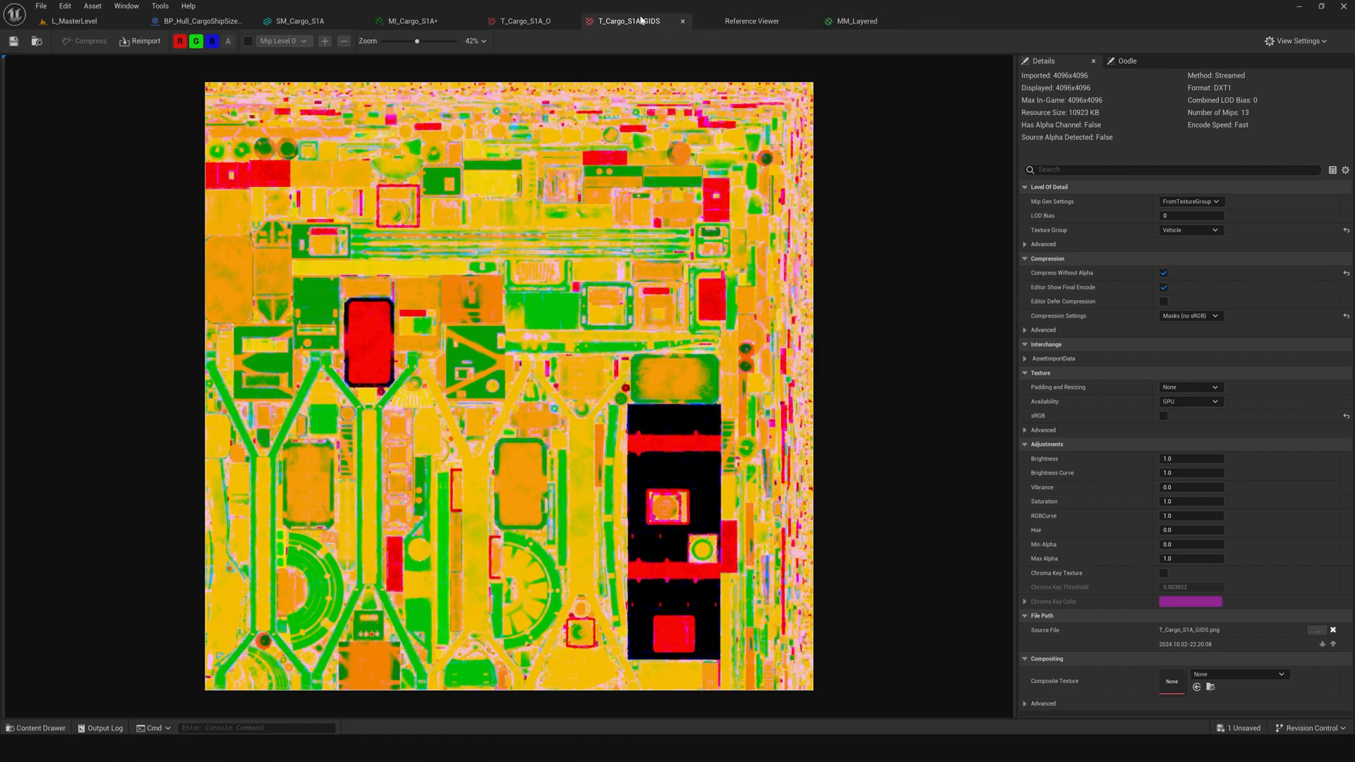
# Step: Zoom into the T_Cargo_S1A_GIDS mask texture, then switch to the concept art portfolio
pyautogui.scroll(3)
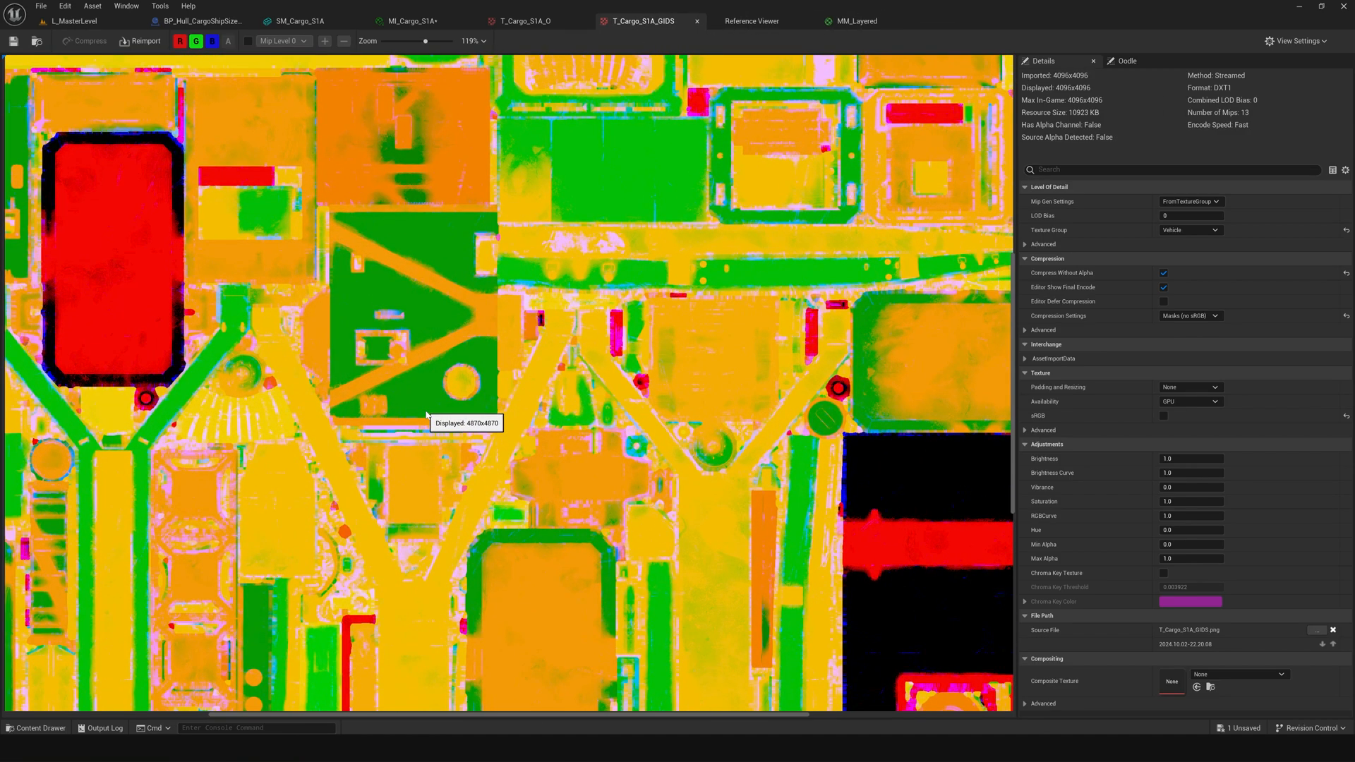
pyautogui.click(522, 20)
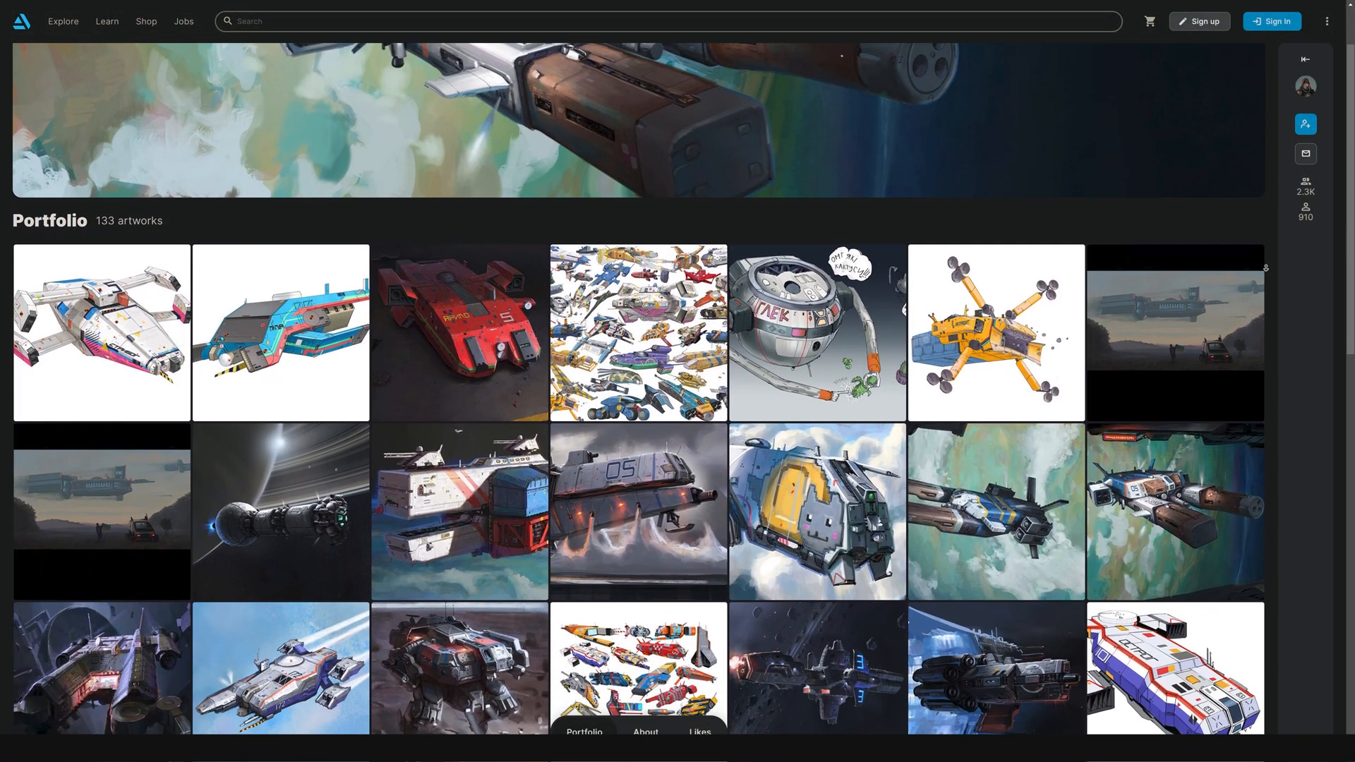
# Step: Browse the ArtStation portfolio and open the grey battleship concept painting
pyautogui.scroll(-3)
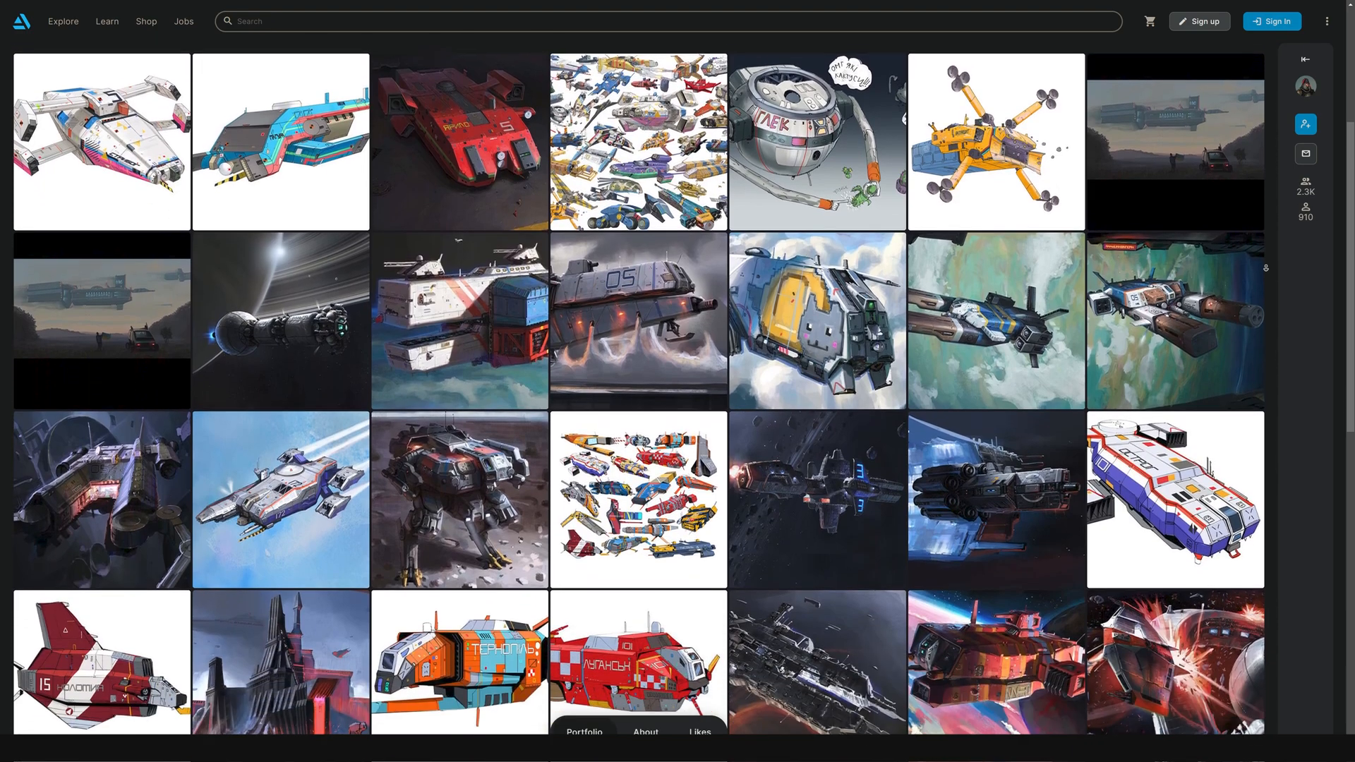
pyautogui.click(101, 142)
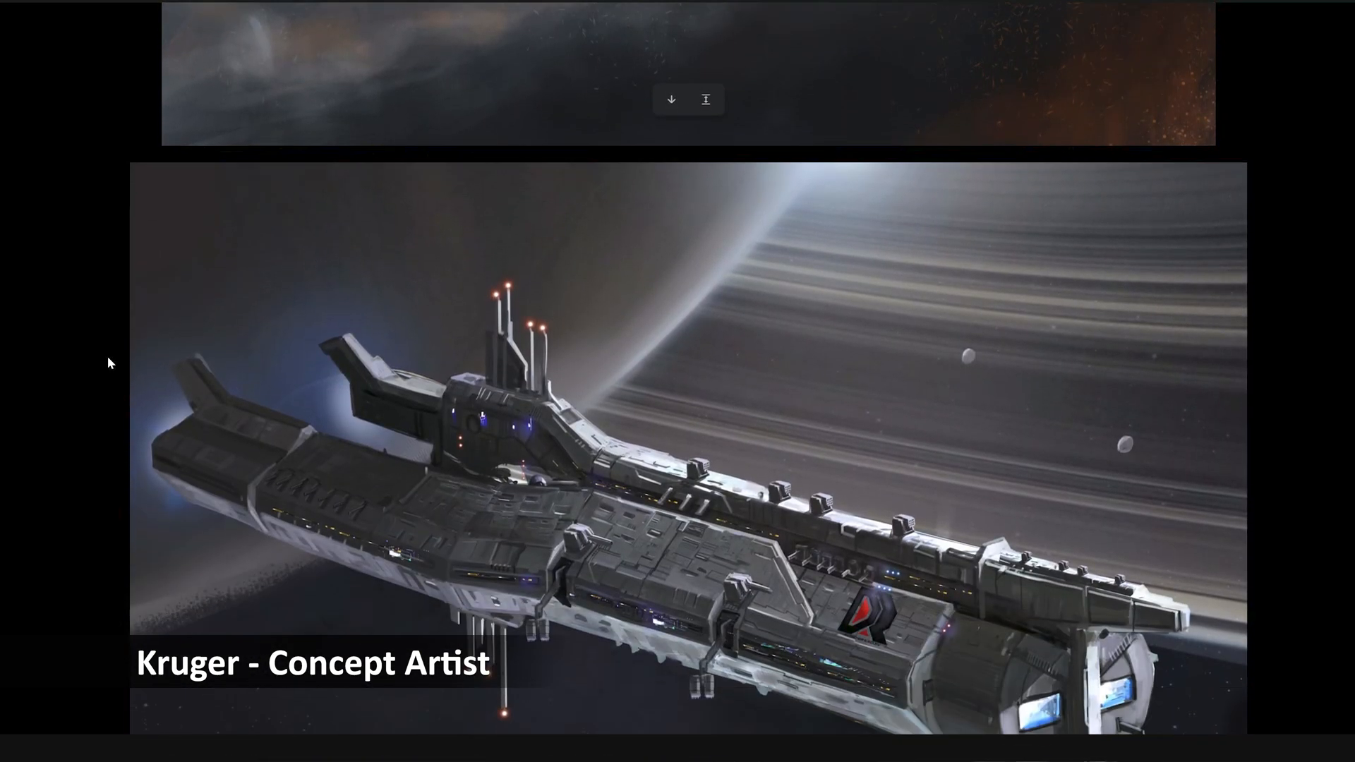
pyautogui.scroll(-3)
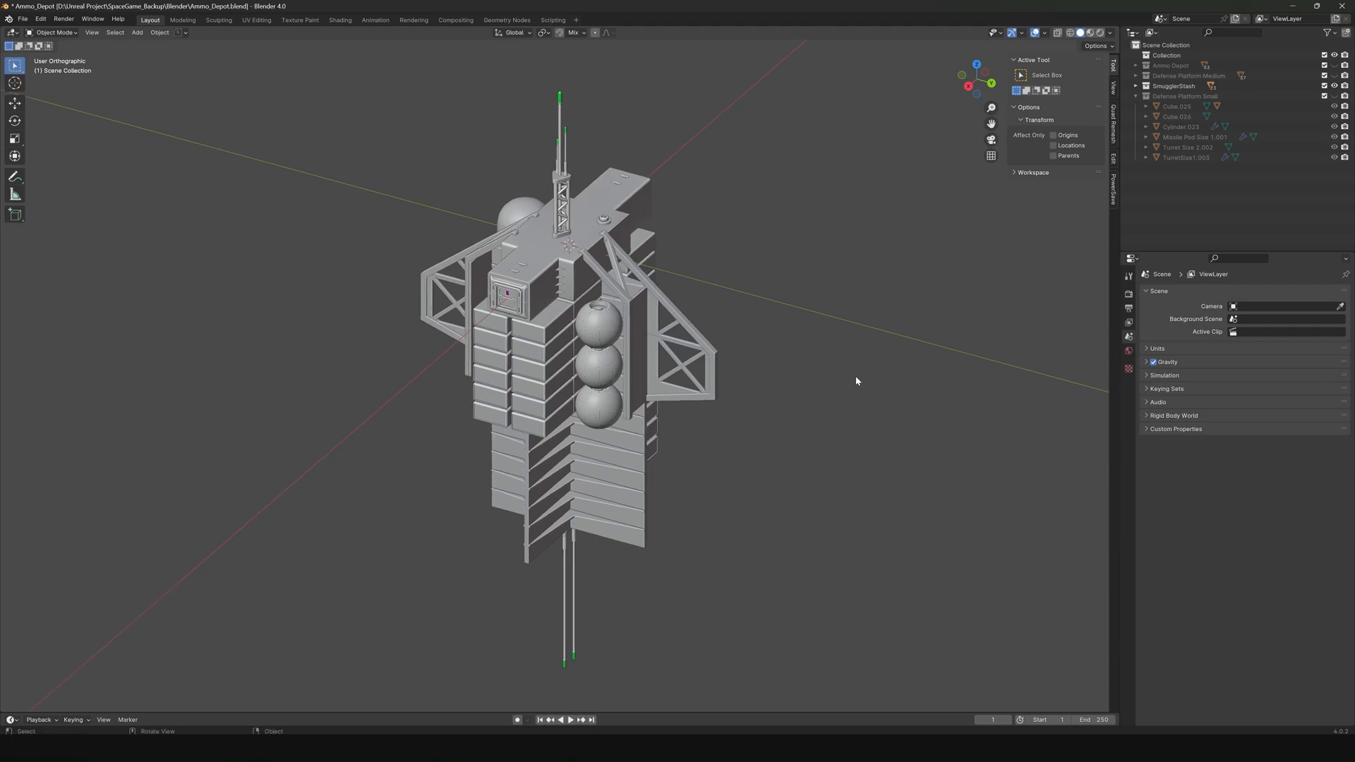
# Step: Face the ammo depot and select its body Cube.019 to view the Boolean union modifier
pyautogui.moveTo(857, 381); pyautogui.dragTo(234, 557)
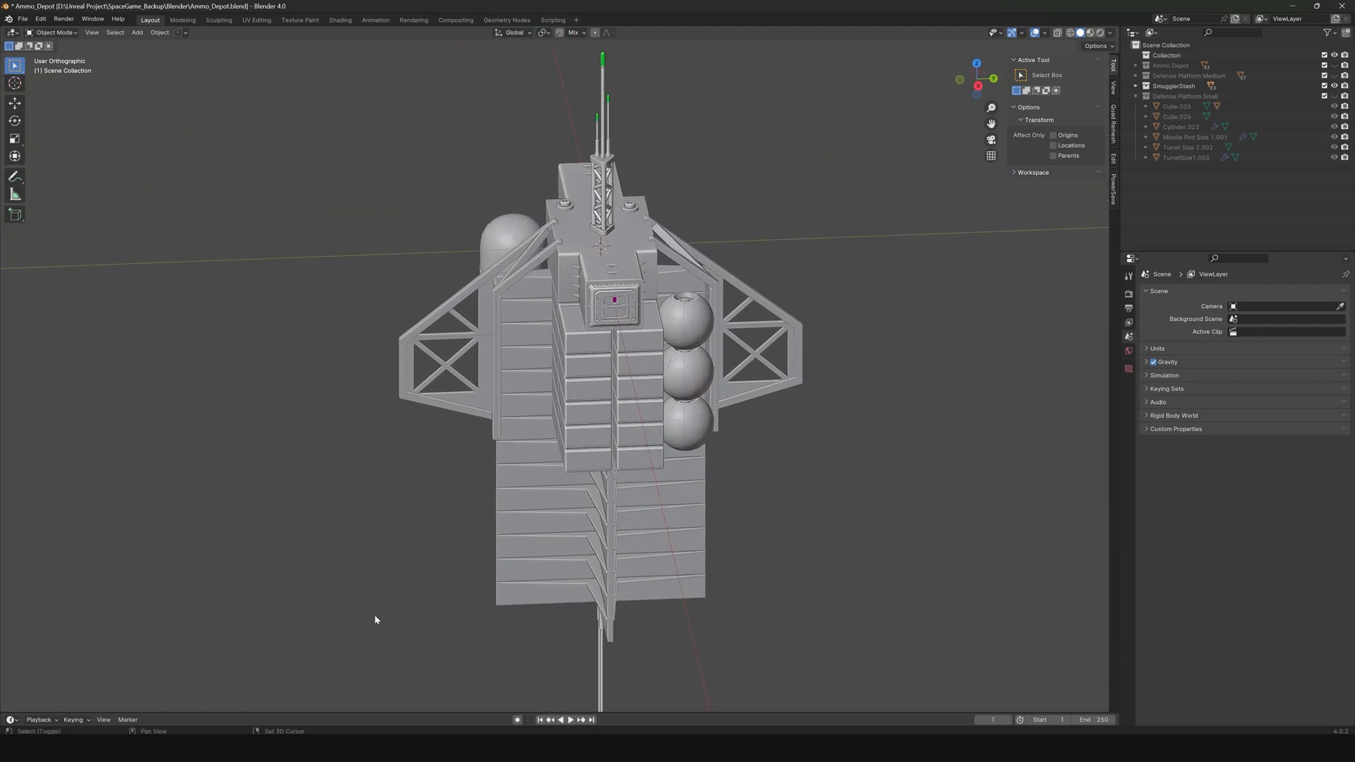
pyautogui.click(605, 242)
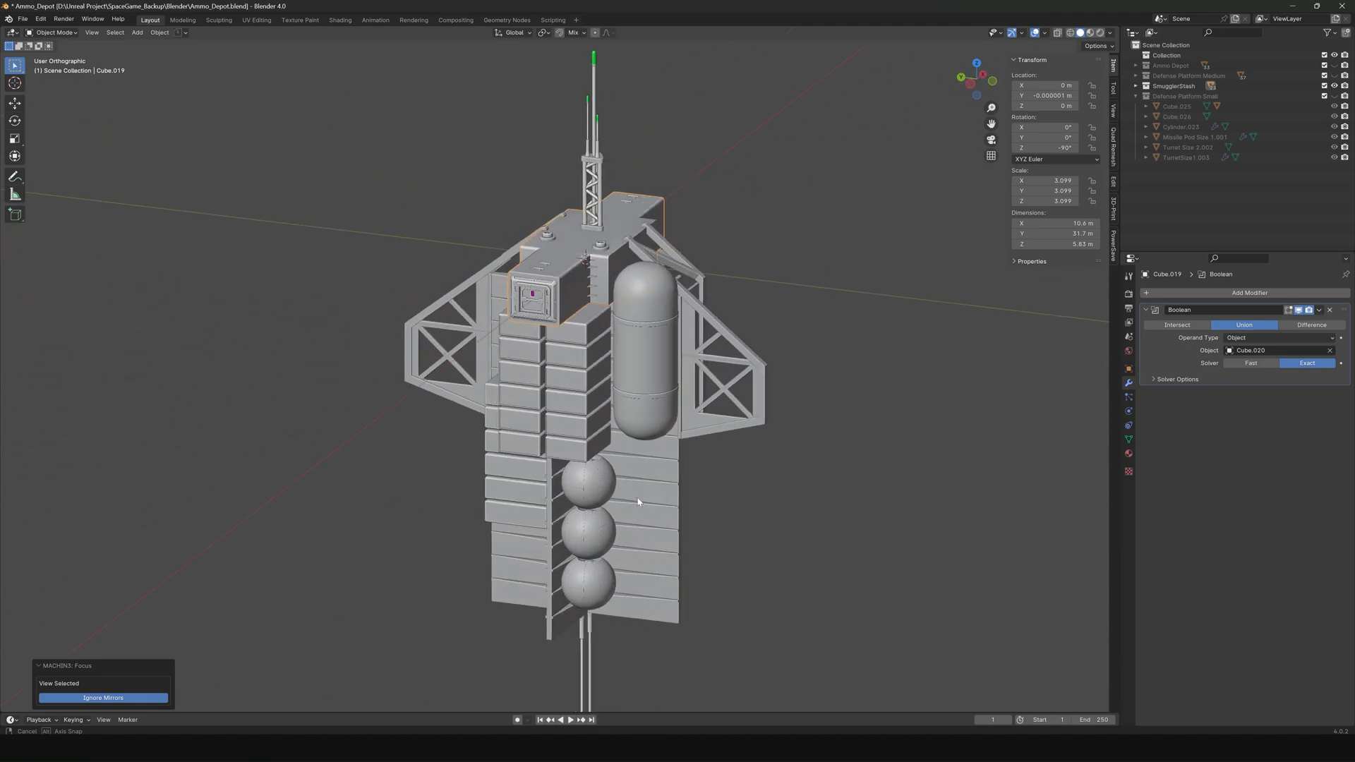
pyautogui.moveTo(638, 501); pyautogui.dragTo(762, 504)
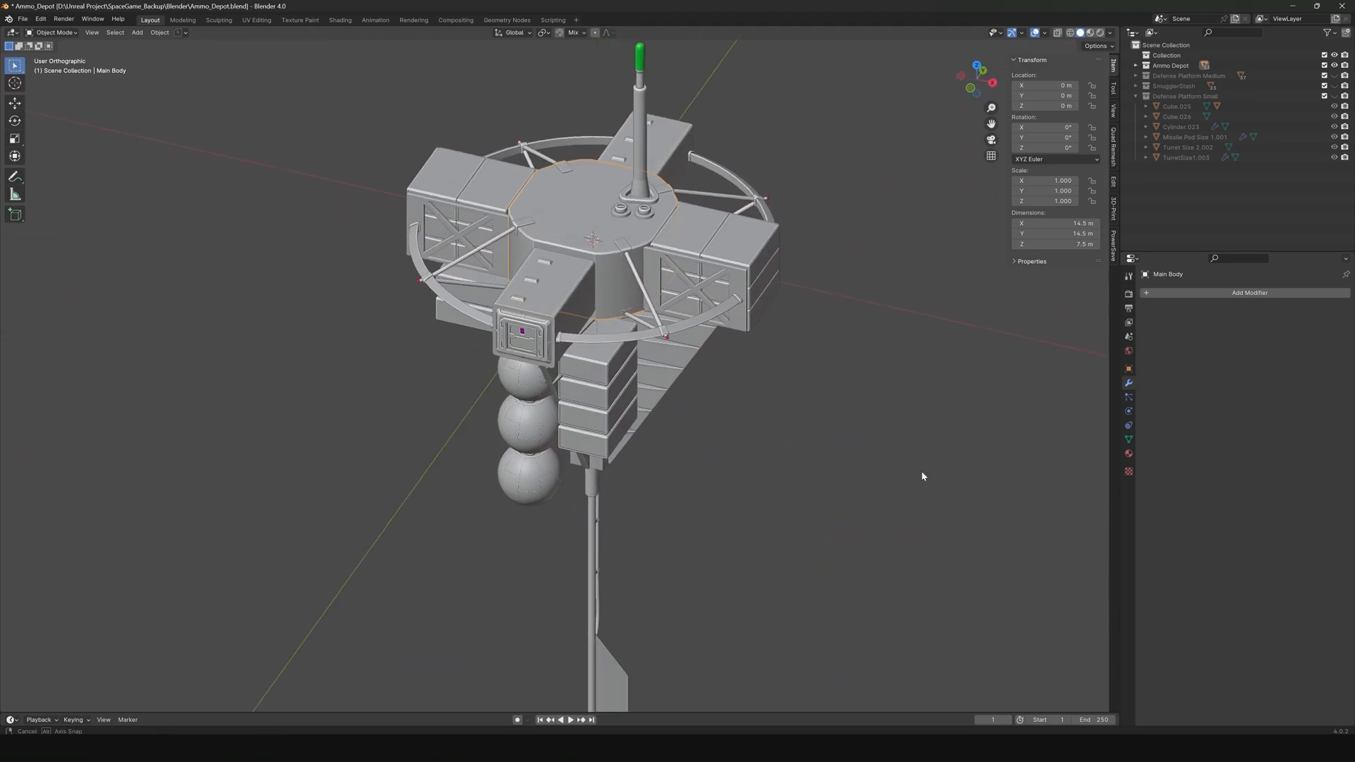
pyautogui.moveTo(923, 476); pyautogui.dragTo(775, 468)
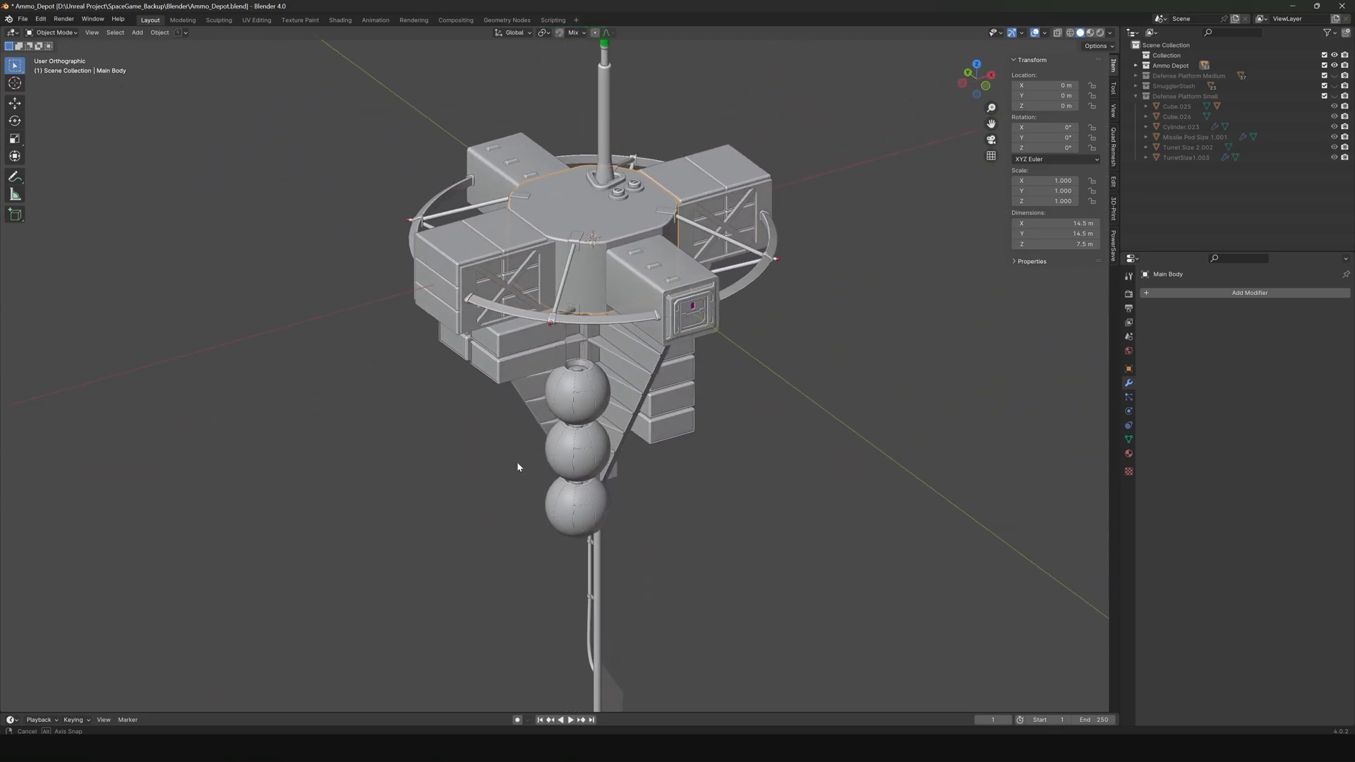
pyautogui.moveTo(517, 467); pyautogui.dragTo(412, 480)
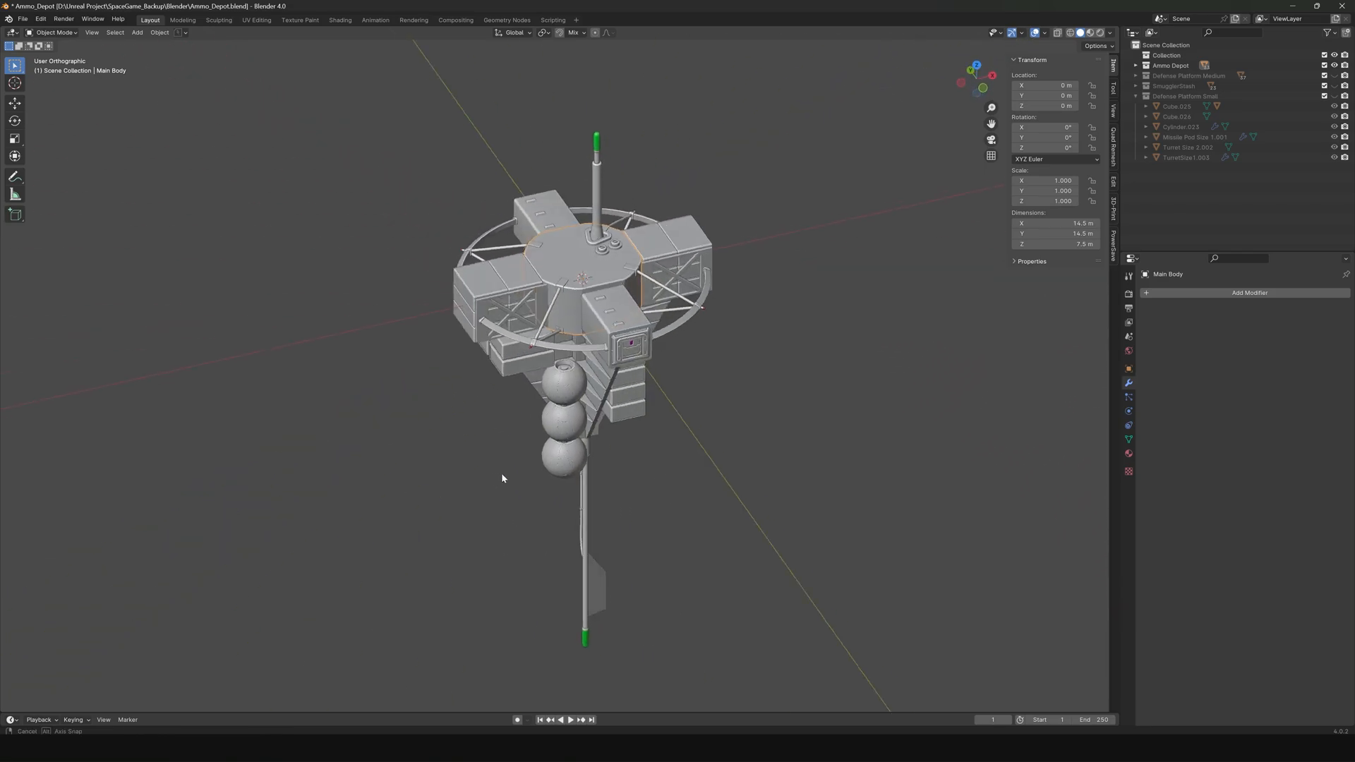
pyautogui.moveTo(502, 478); pyautogui.dragTo(761, 467)
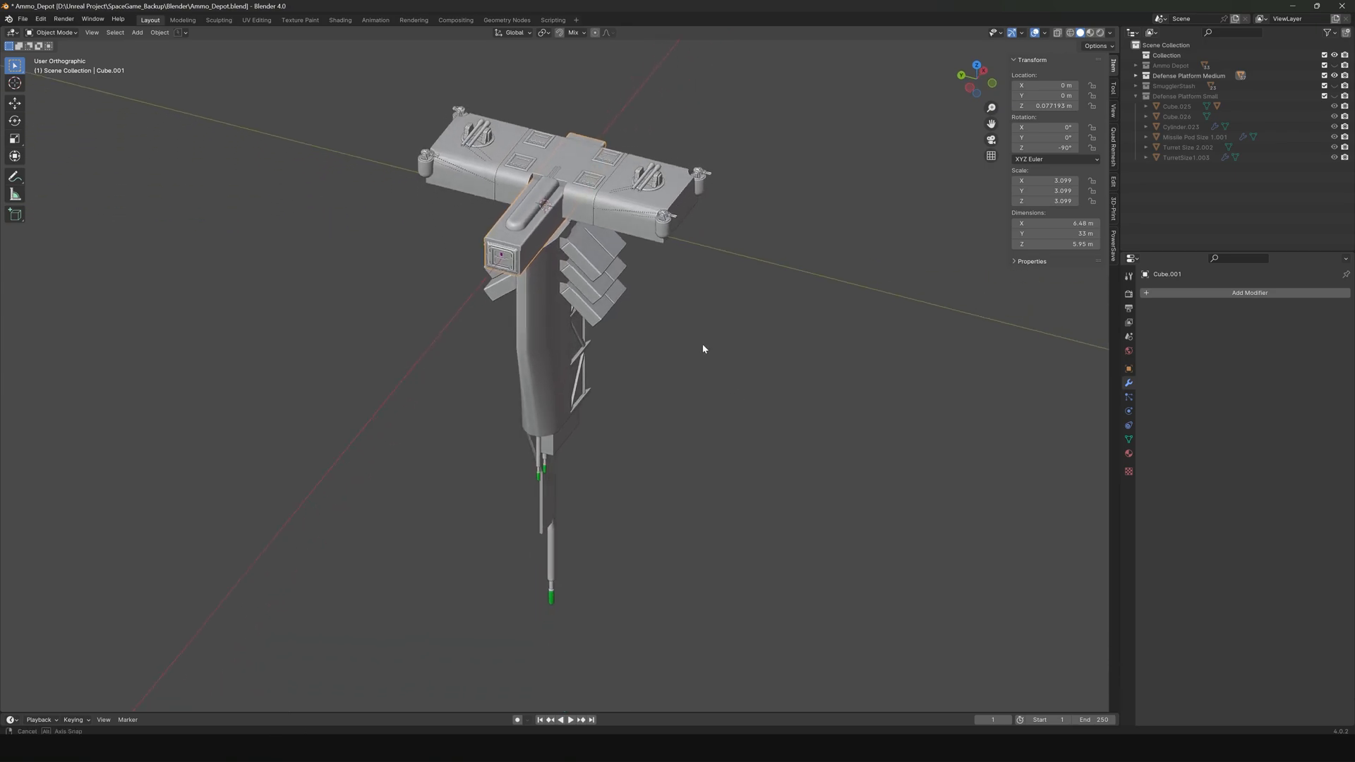
# Step: Orbit the viewport around the Defense Platform Medium model
pyautogui.moveTo(703, 349); pyautogui.dragTo(643, 326)
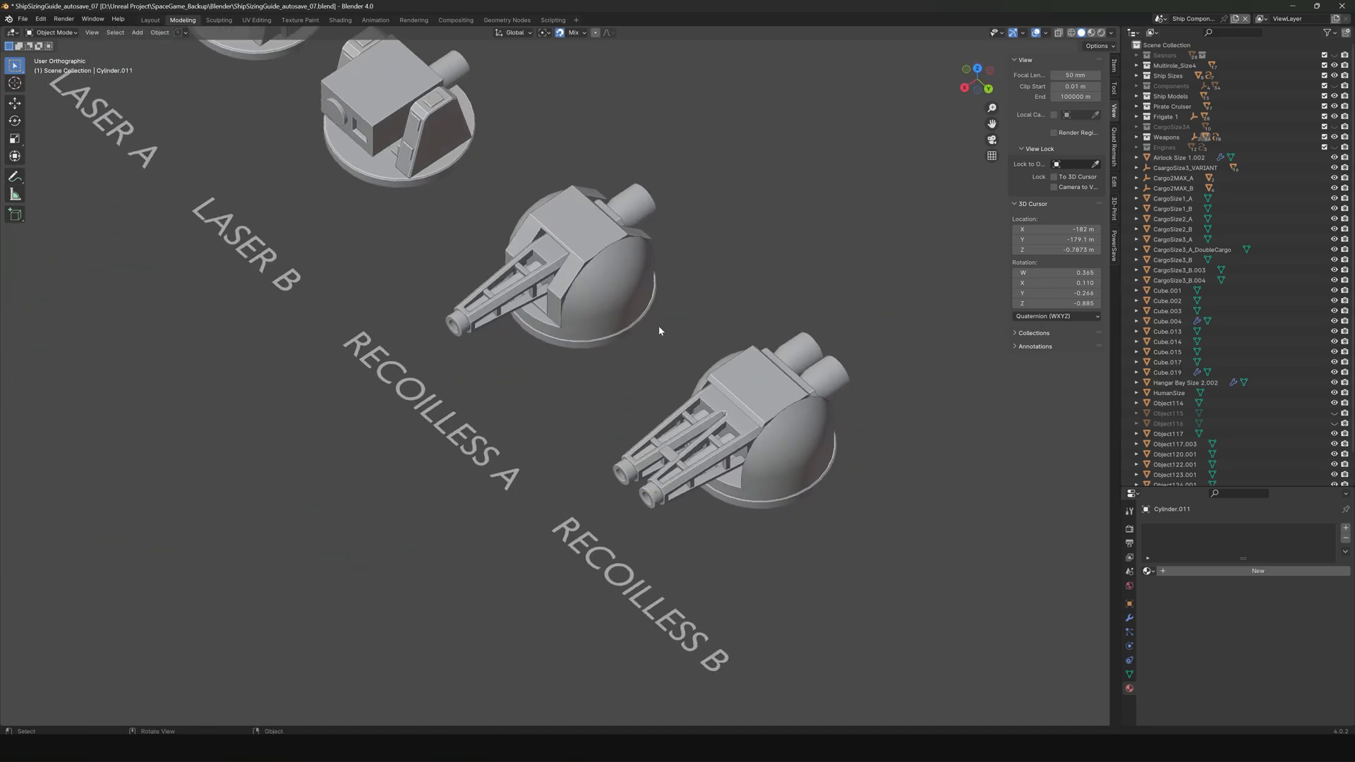
# Step: Orbit the sizing guide view toward the labelled Laser and Recoilless turret models
pyautogui.moveTo(662, 332); pyautogui.dragTo(670, 369)
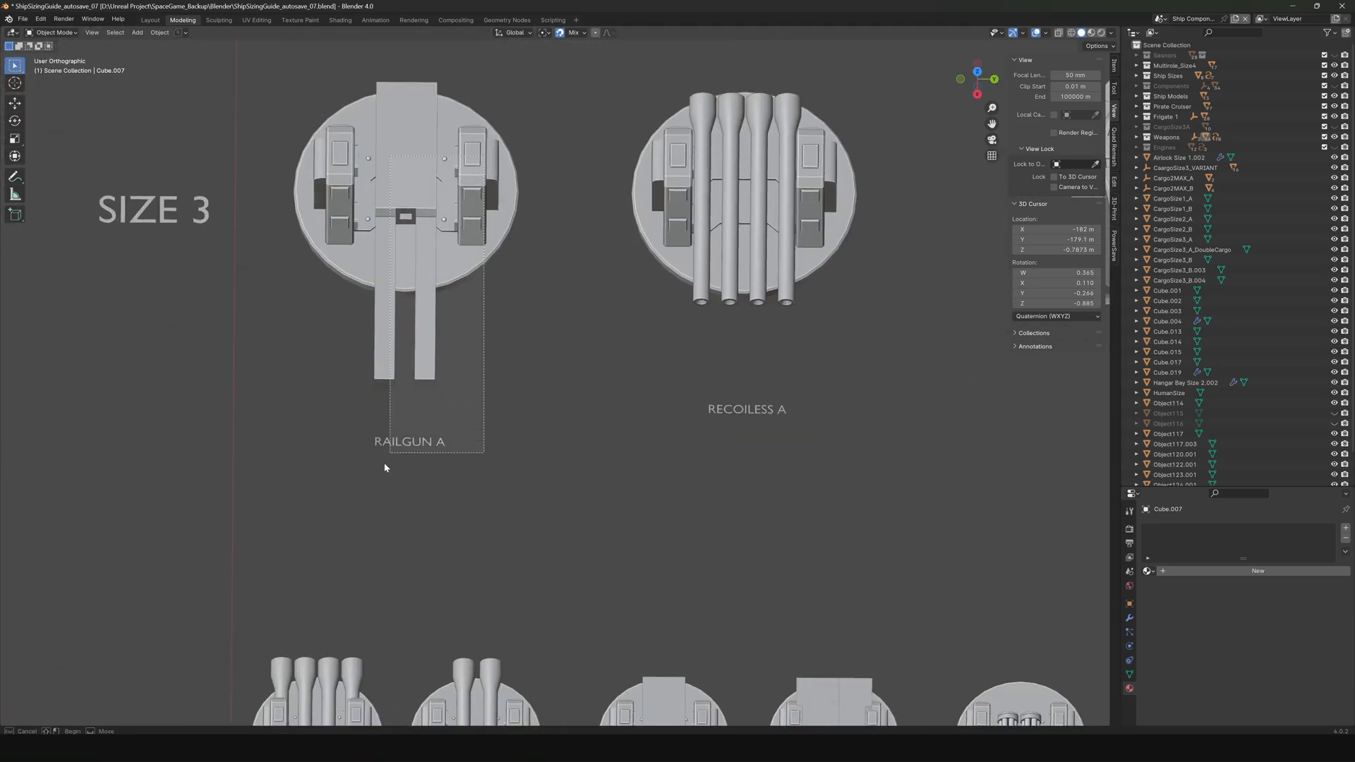
pyautogui.moveTo(605, 346); pyautogui.dragTo(622, 409)
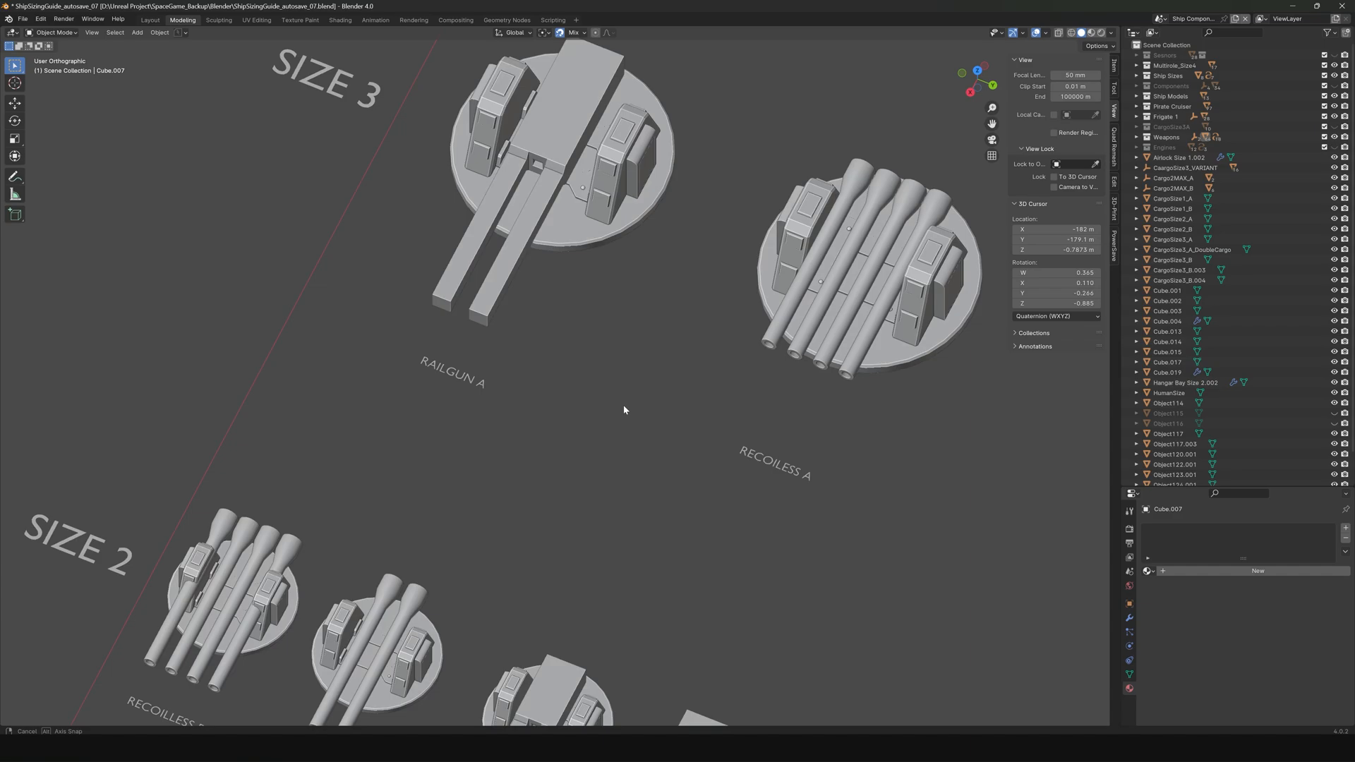
pyautogui.moveTo(624, 409); pyautogui.dragTo(564, 470)
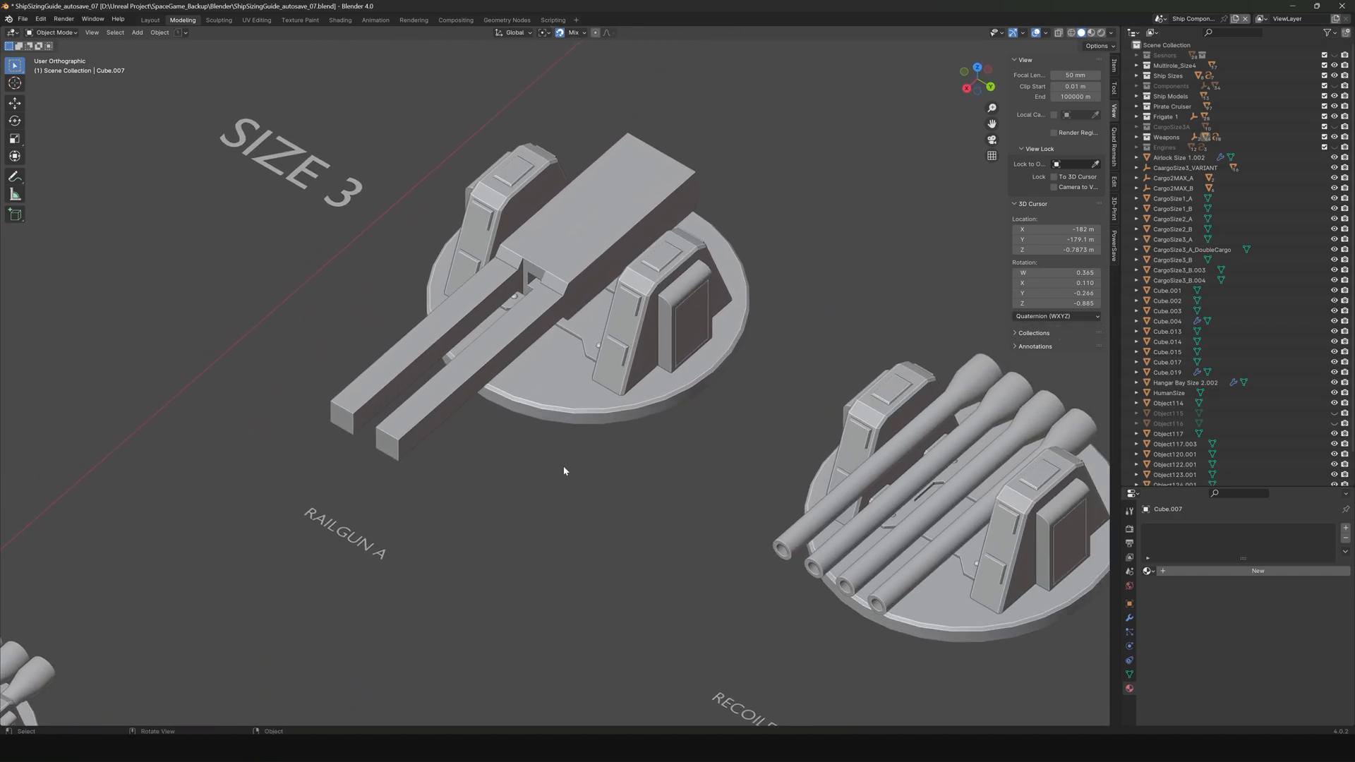
pyautogui.moveTo(564, 471); pyautogui.dragTo(579, 446)
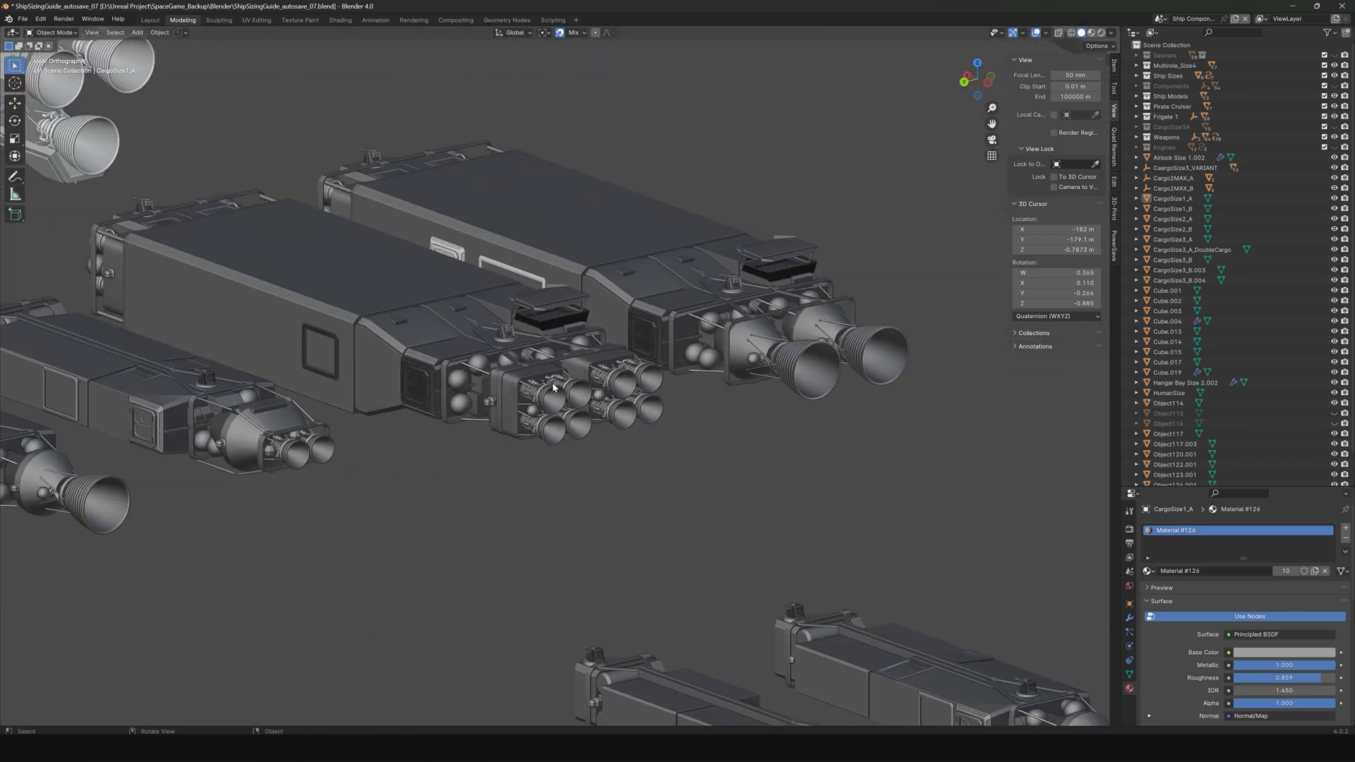
pyautogui.moveTo(553, 389); pyautogui.dragTo(544, 406)
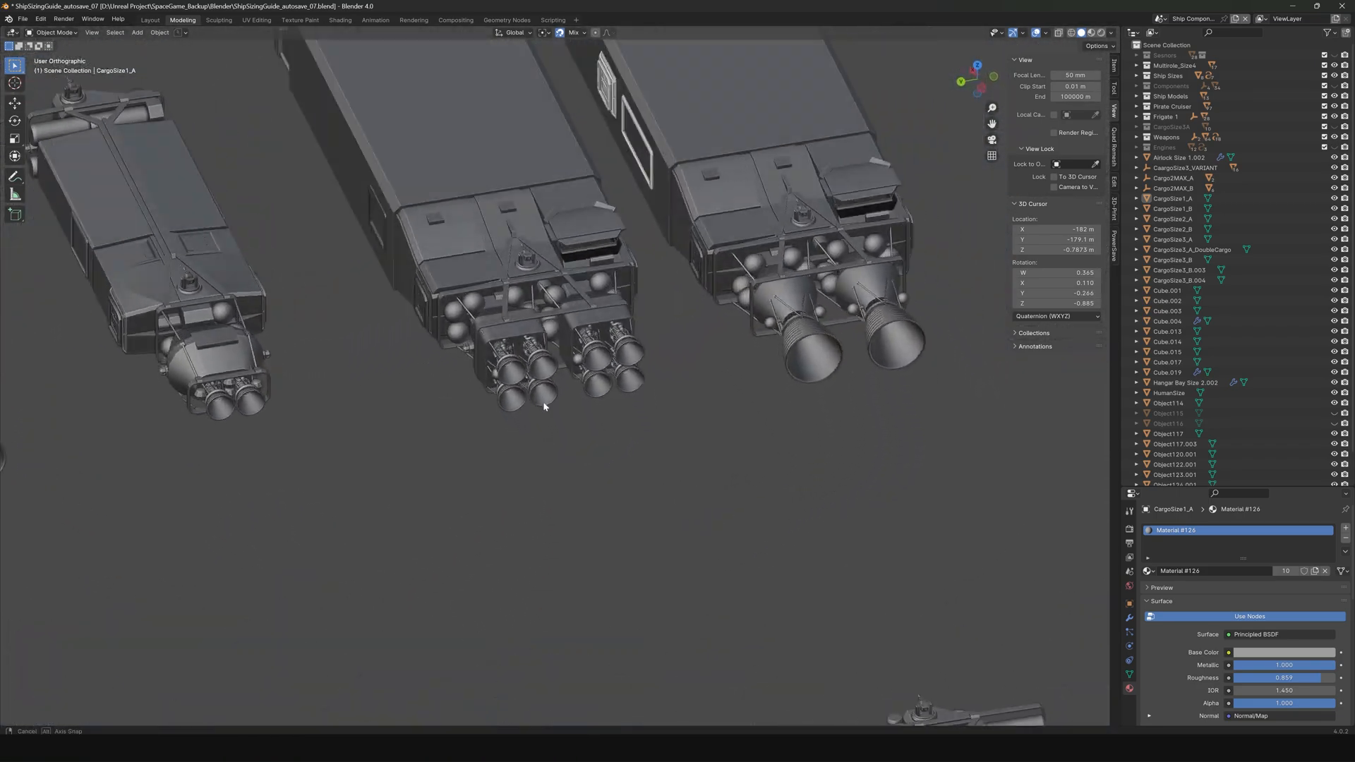
pyautogui.moveTo(544, 407); pyautogui.dragTo(700, 470)
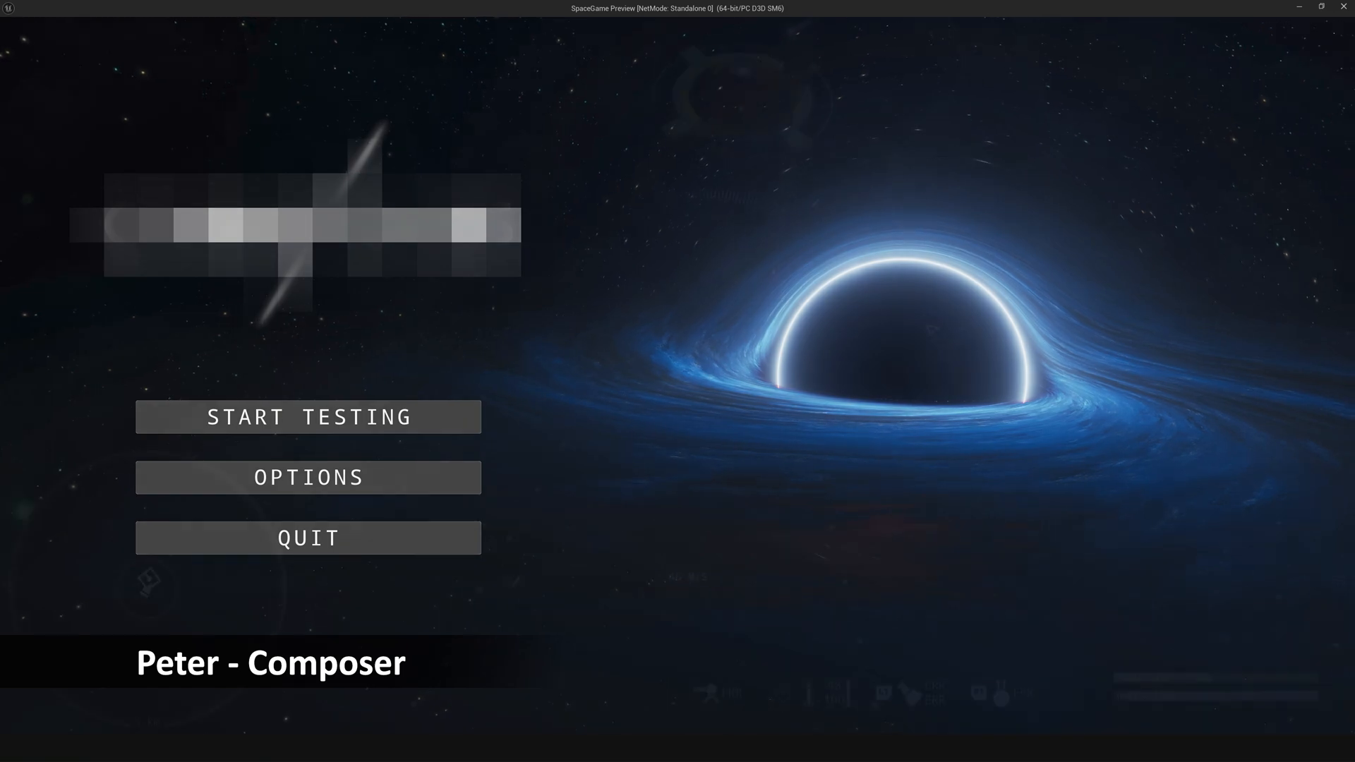
# Step: Launch gameplay via START TESTING on the SpaceGame main menu
pyautogui.click(308, 417)
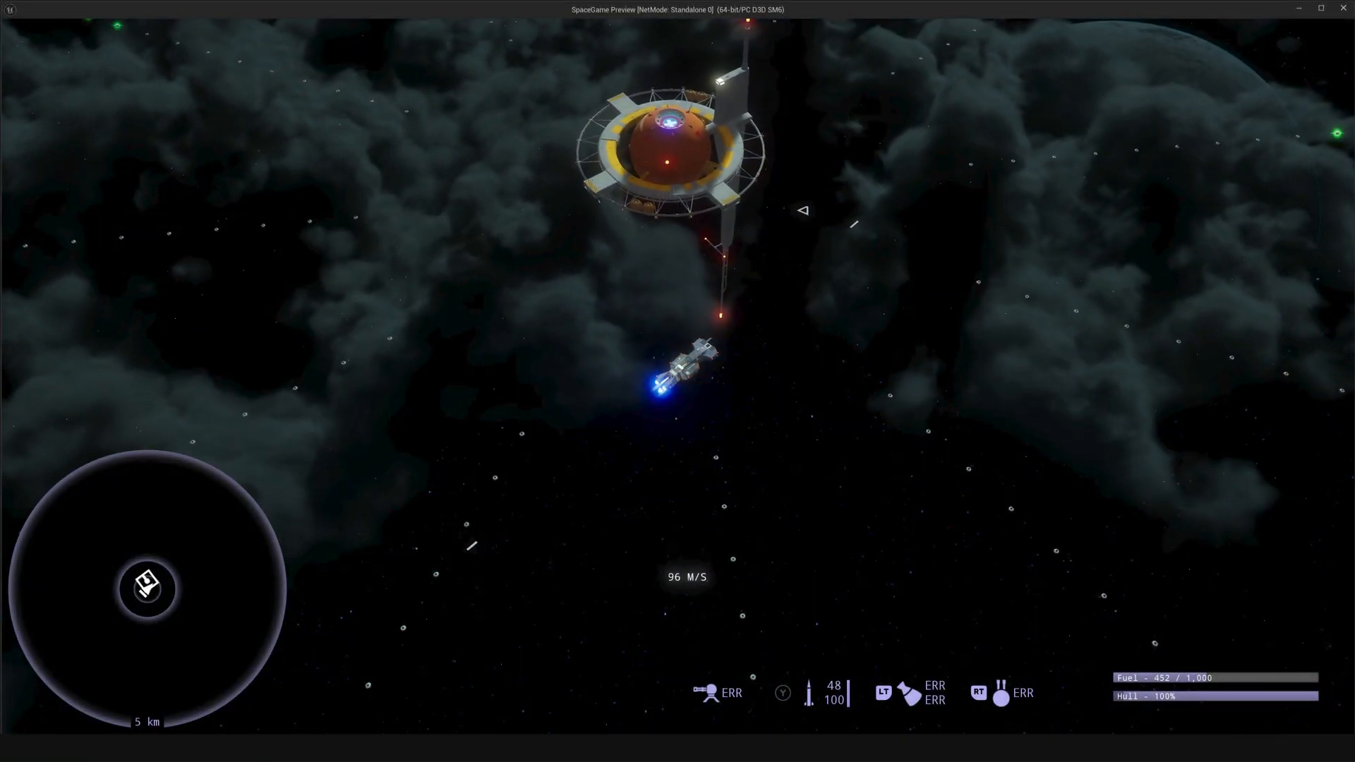